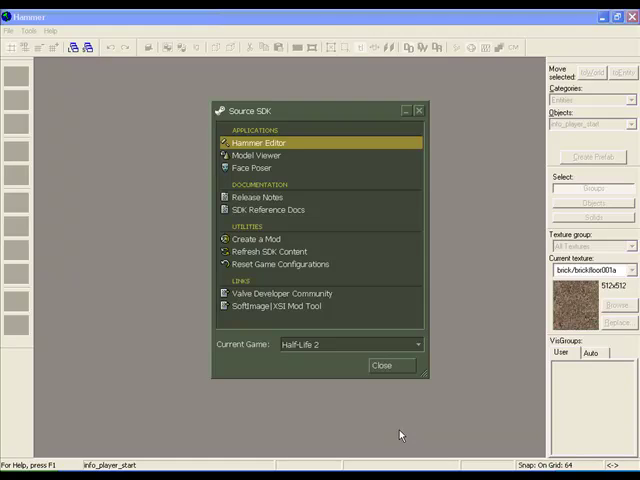
mouse_move(300, 118)
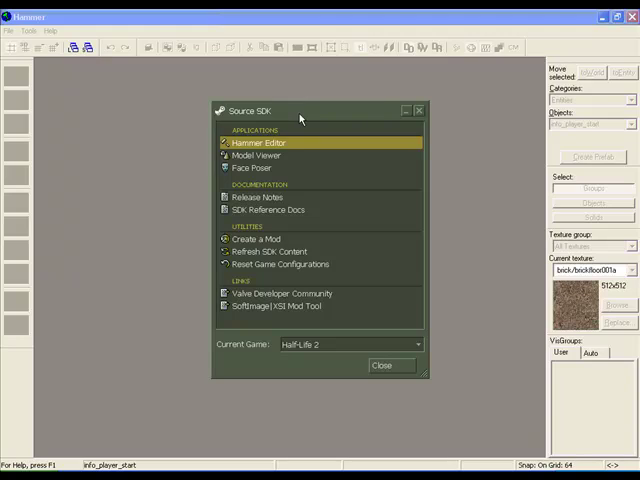
mouse_move(295, 128)
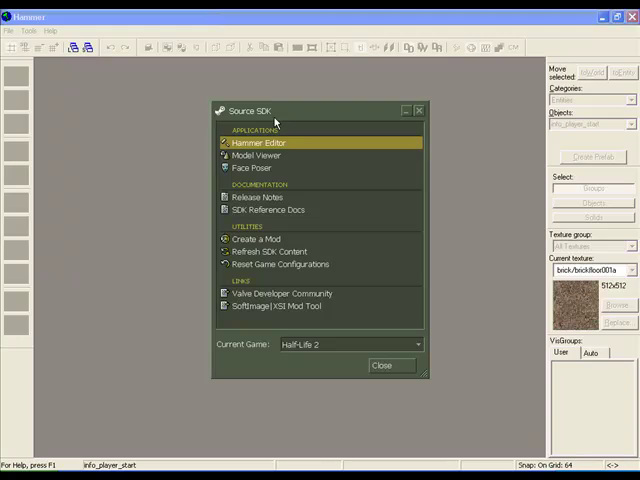
mouse_move(250, 232)
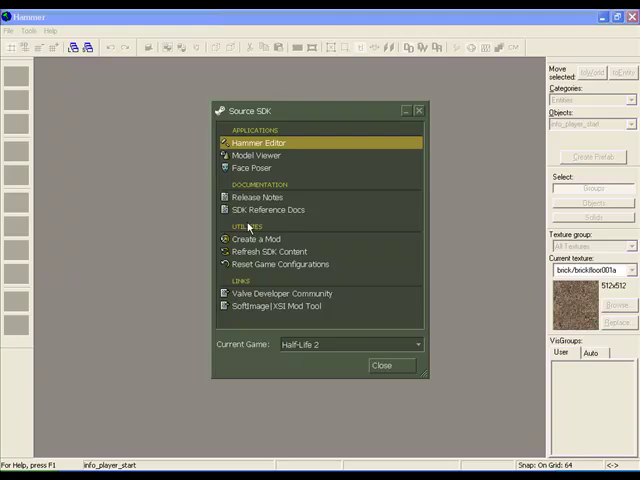
mouse_move(307, 358)
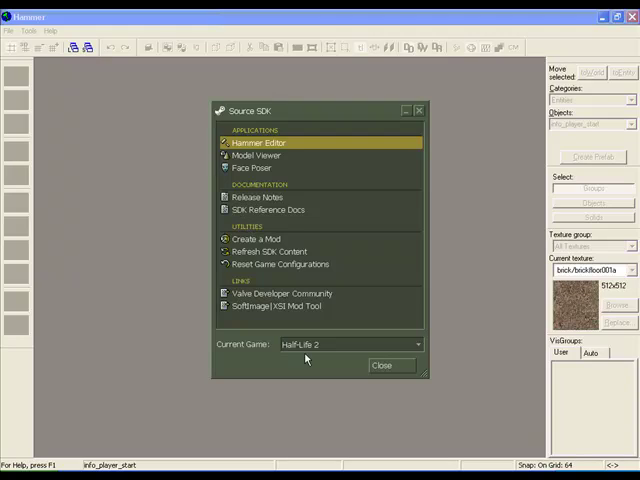
Step: Keep Half-Life 2 as the game, launch Hammer, and create a new untitled map
click(417, 344)
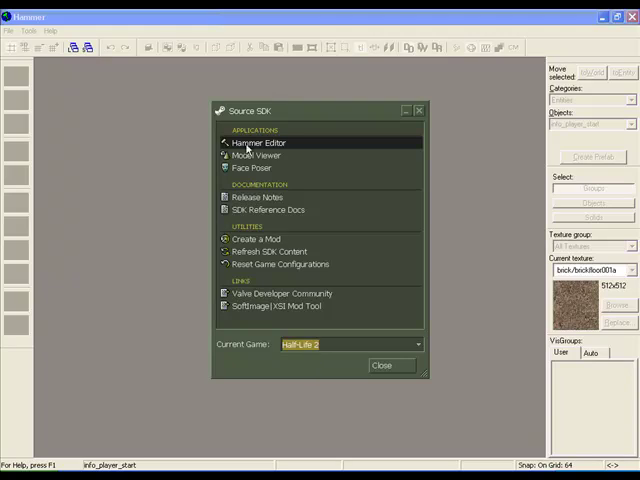
click(389, 364)
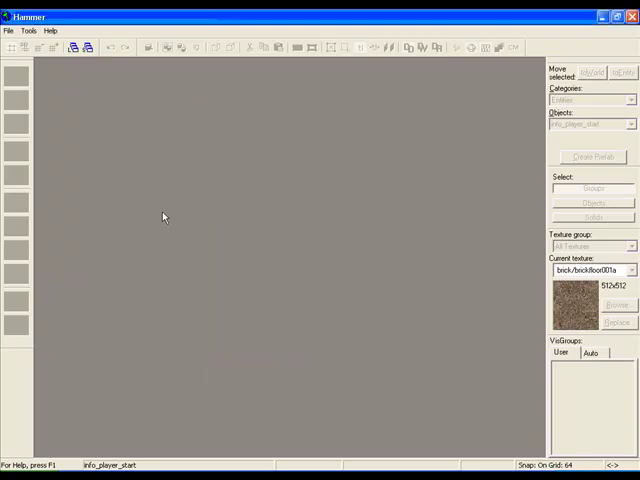
mouse_move(212, 247)
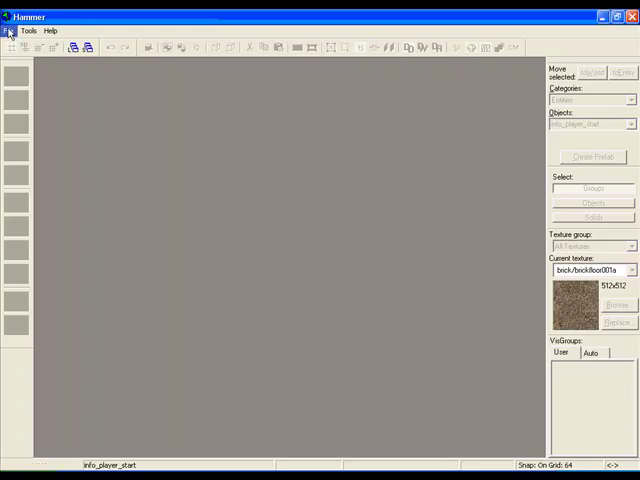
click(18, 31)
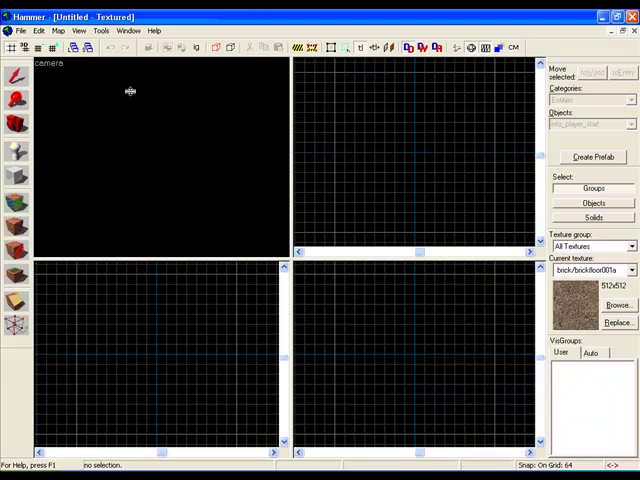
mouse_move(95, 175)
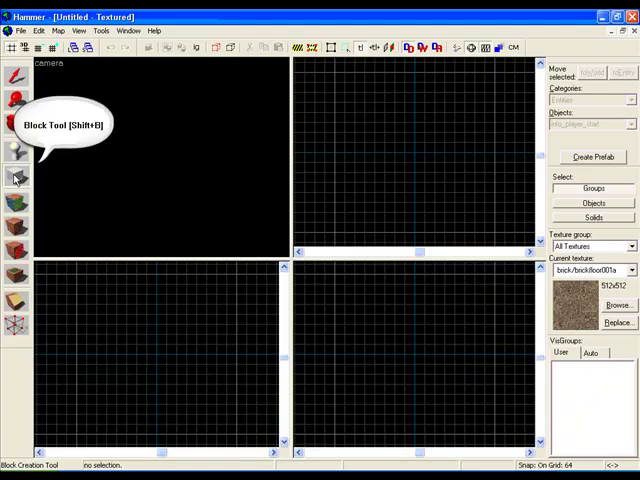
Step: Draw a 512-unit block brush with the Block Tool
click(17, 177)
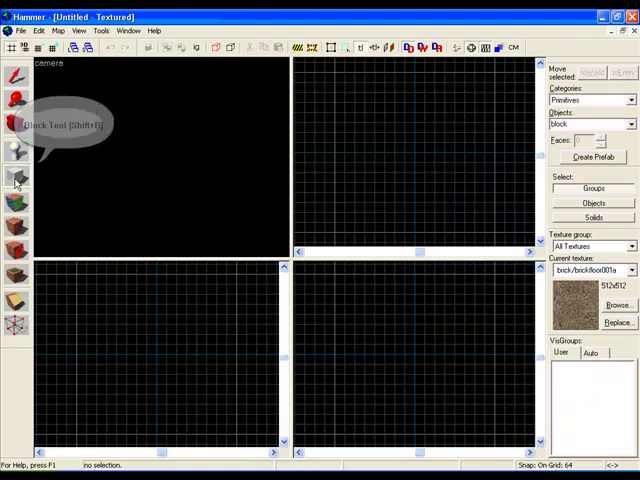
mouse_move(336, 78)
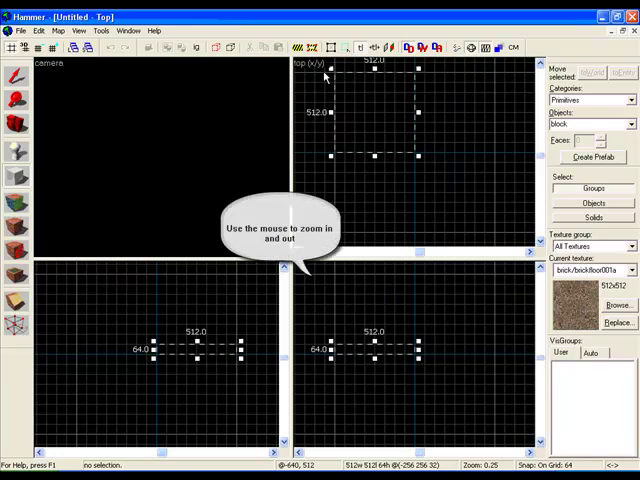
mouse_move(384, 87)
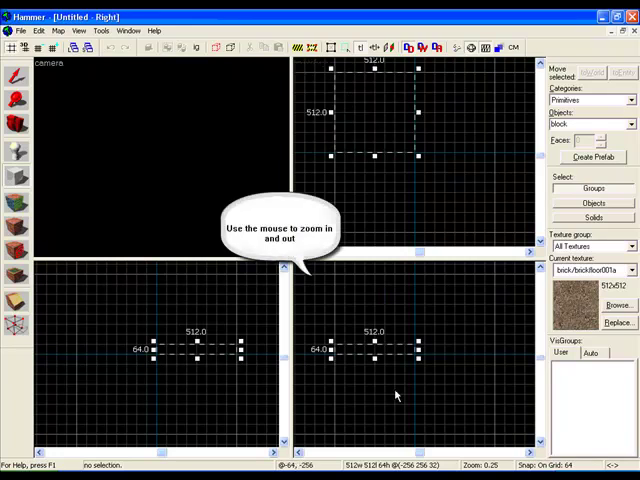
scroll(down, 3)
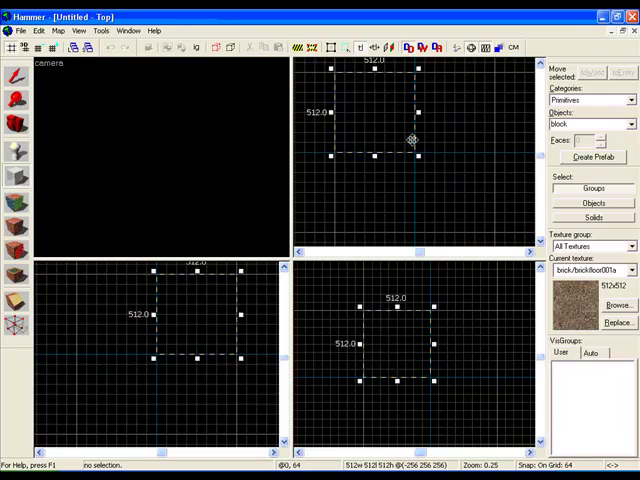
mouse_move(380, 141)
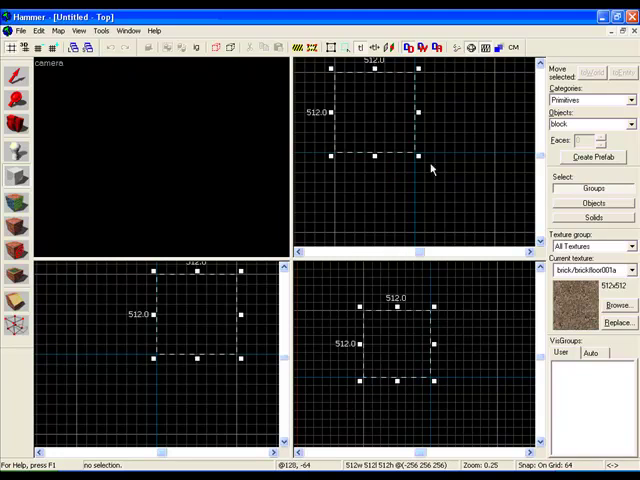
mouse_move(425, 172)
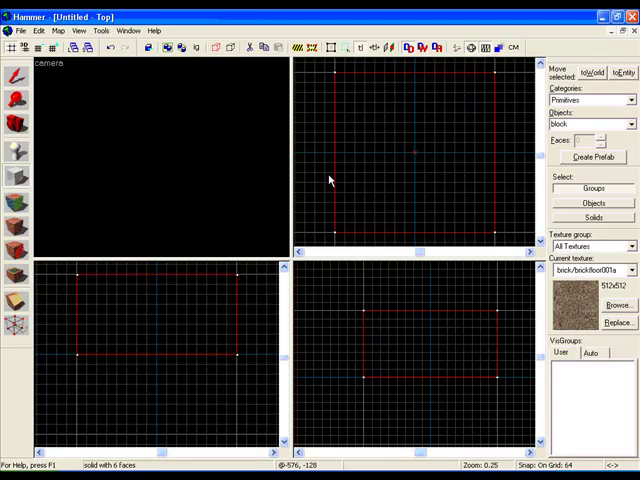
mouse_move(15, 128)
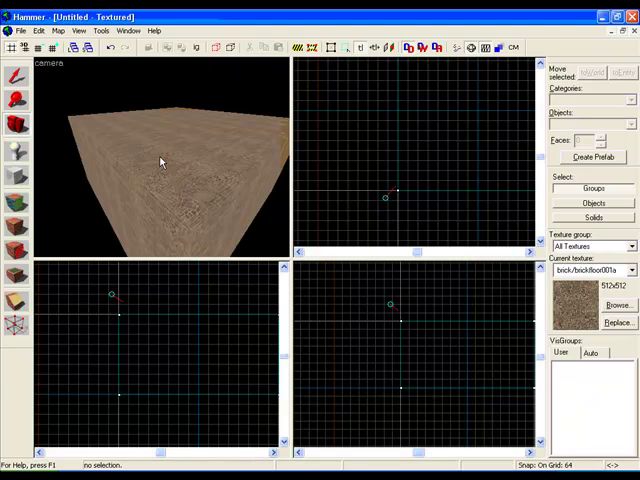
Step: Focus the camera view to see the brick-textured 512-unit cube
click(48, 64)
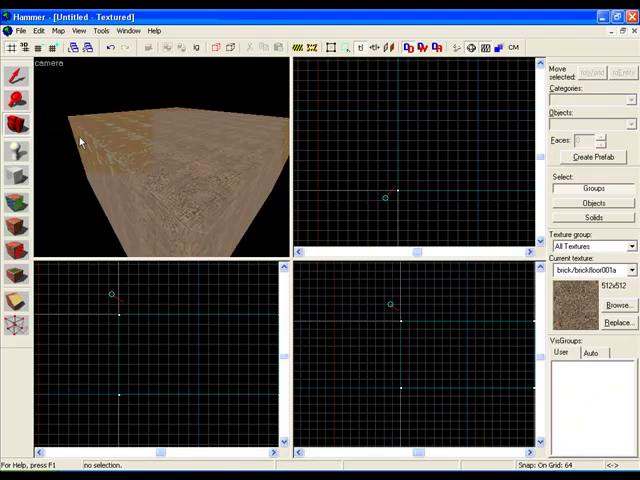
mouse_move(210, 152)
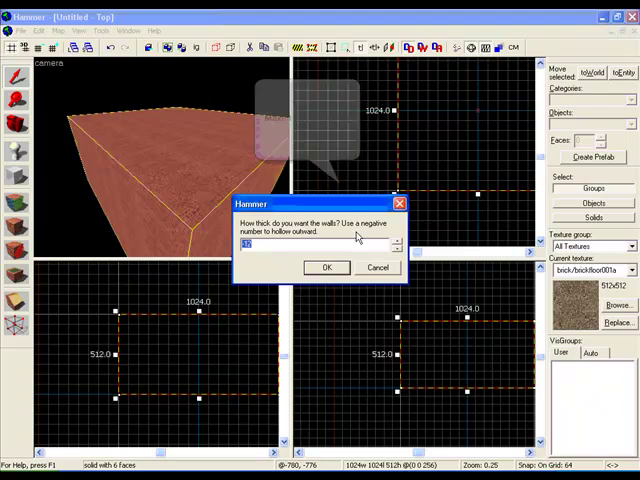
Step: Confirm the default wall thickness to hollow the block into a room
click(327, 267)
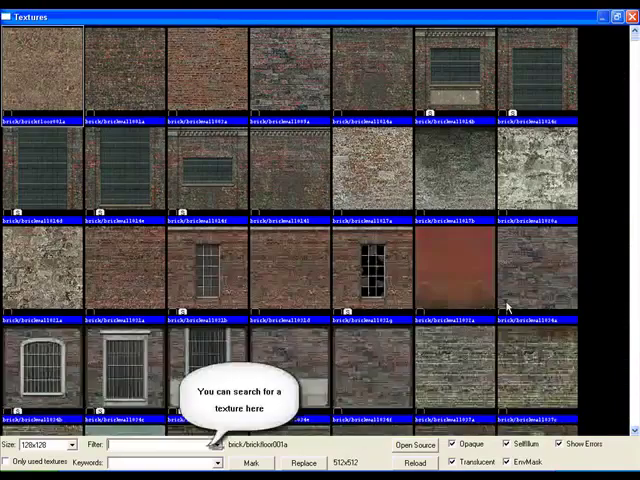
Step: Scroll through the brick wall textures in the Textures window
scroll(down, 3)
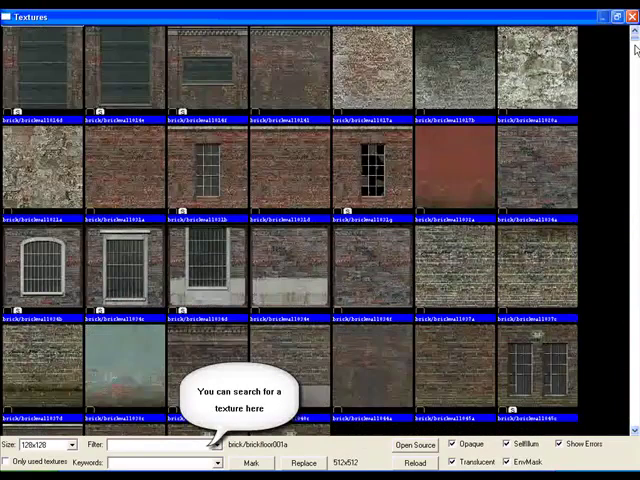
scroll(down, 3)
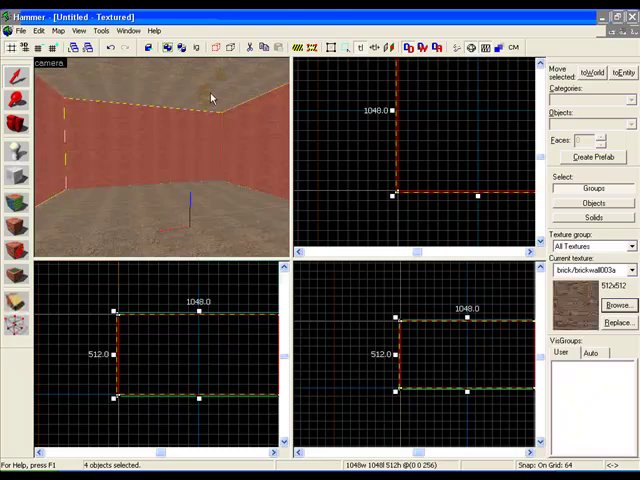
mouse_move(15, 227)
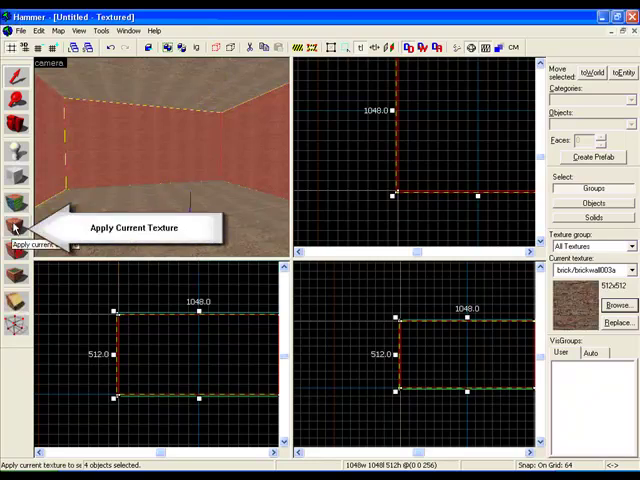
Step: Apply brickwall020a to the four selected room walls
click(14, 227)
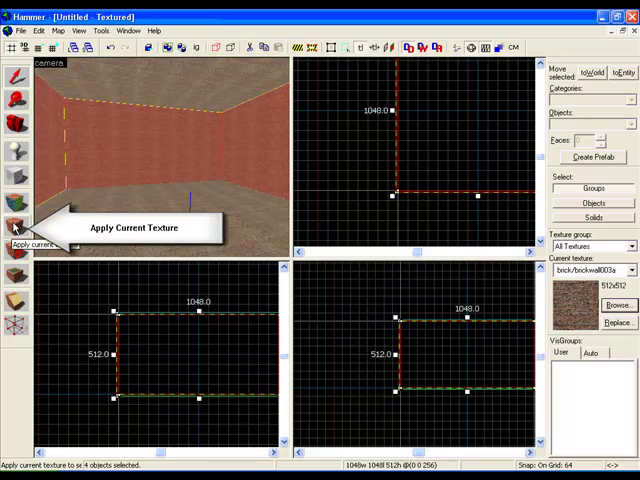
click(13, 225)
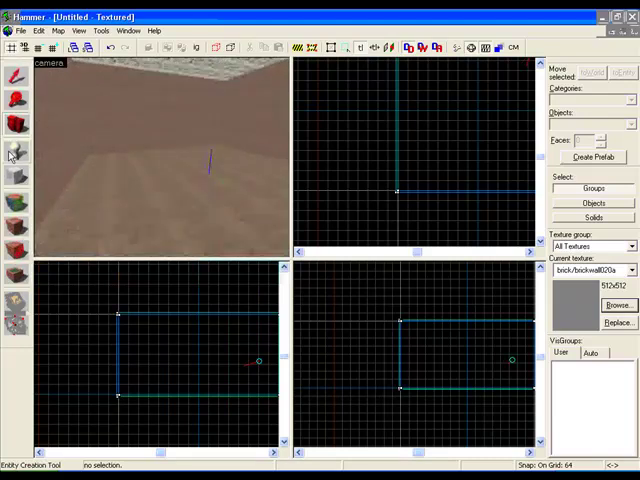
Step: Choose the Entity Tool with info_player_start as the object
click(16, 177)
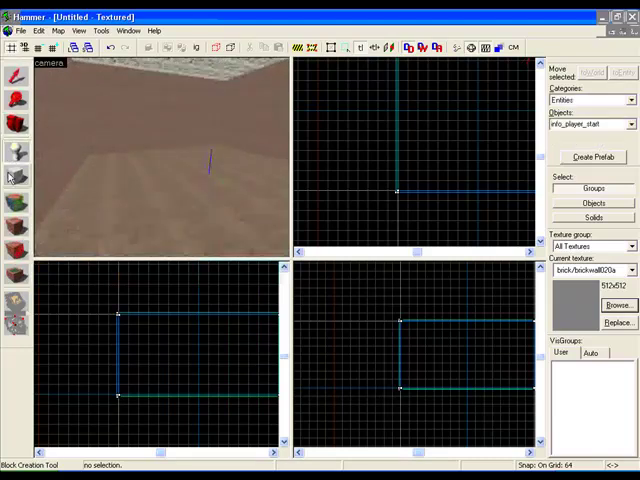
click(17, 152)
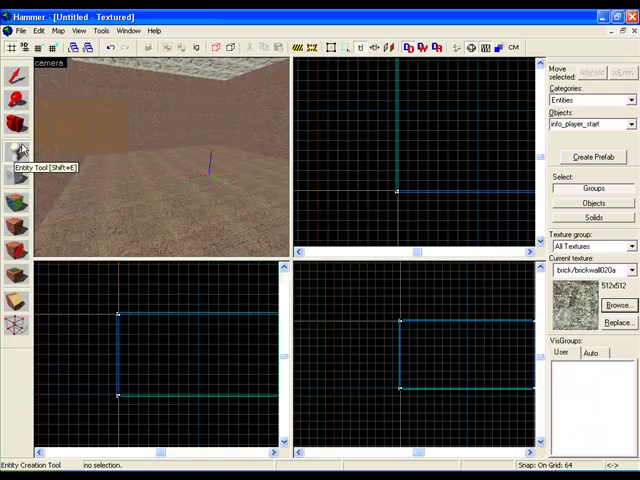
mouse_move(130, 213)
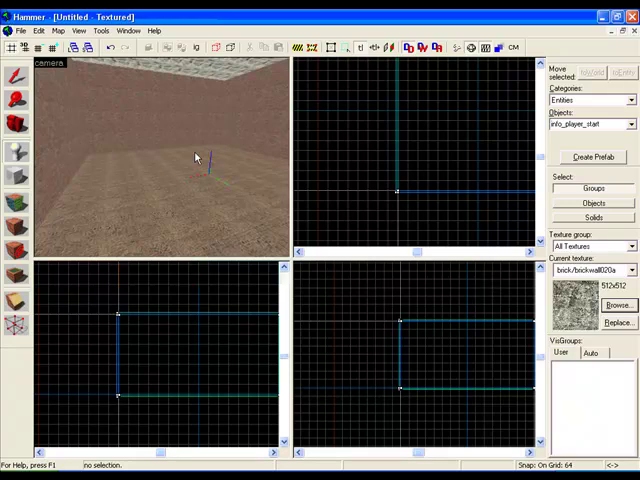
mouse_move(188, 150)
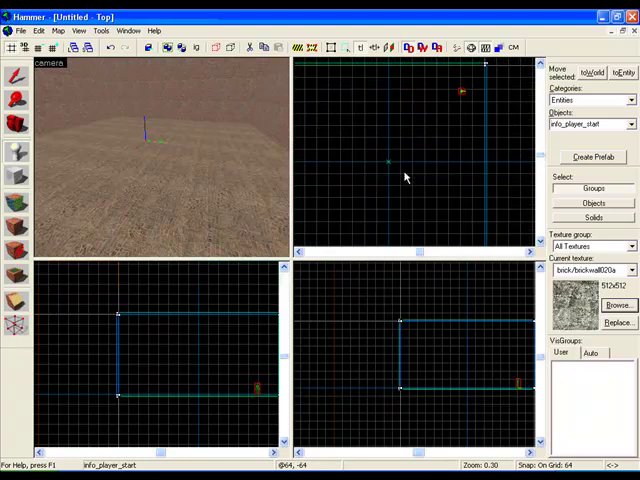
mouse_move(382, 166)
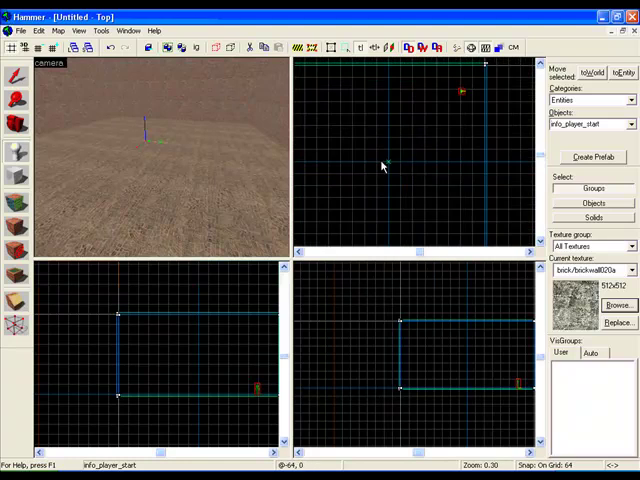
Step: Set the entity placement crosshair at the room centre in the top view
click(387, 163)
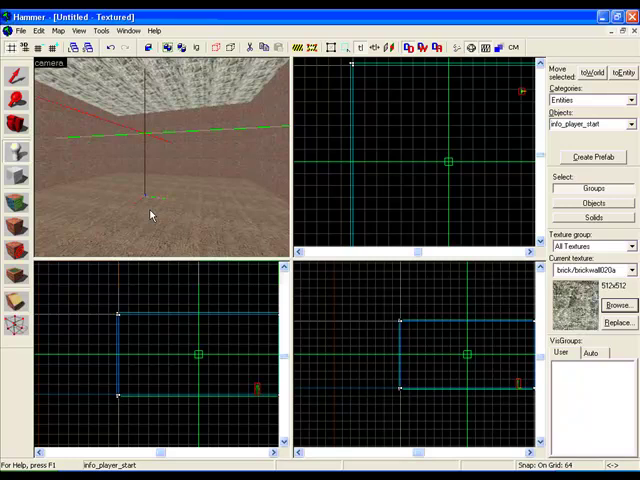
mouse_move(185, 222)
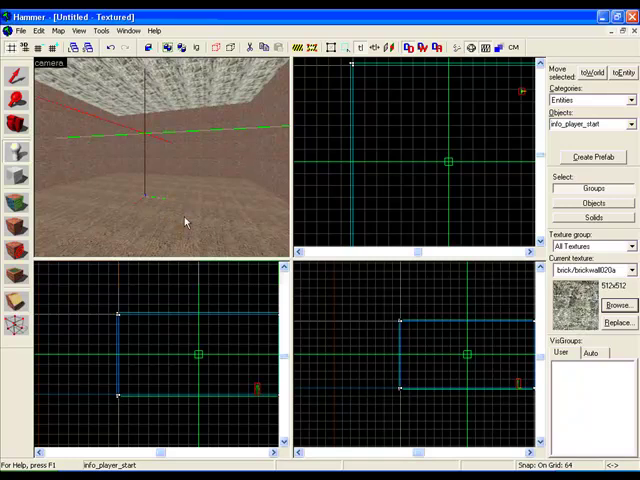